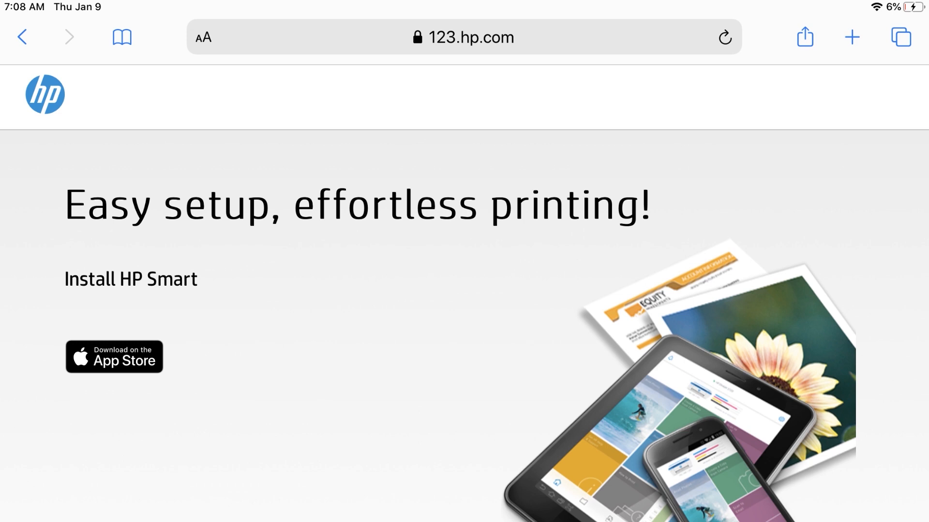
Get the HP Smart app via the App Store badge on 123.hp.com.
click(135, 358)
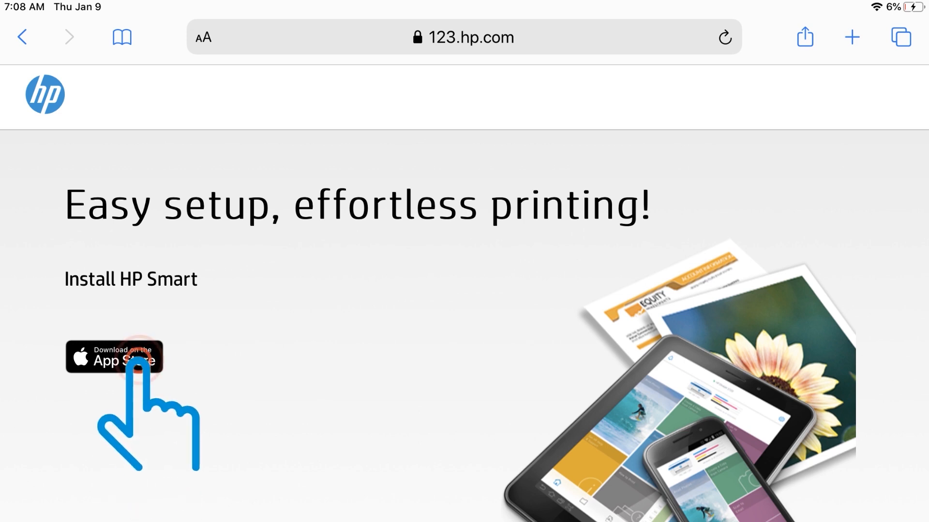
click(114, 358)
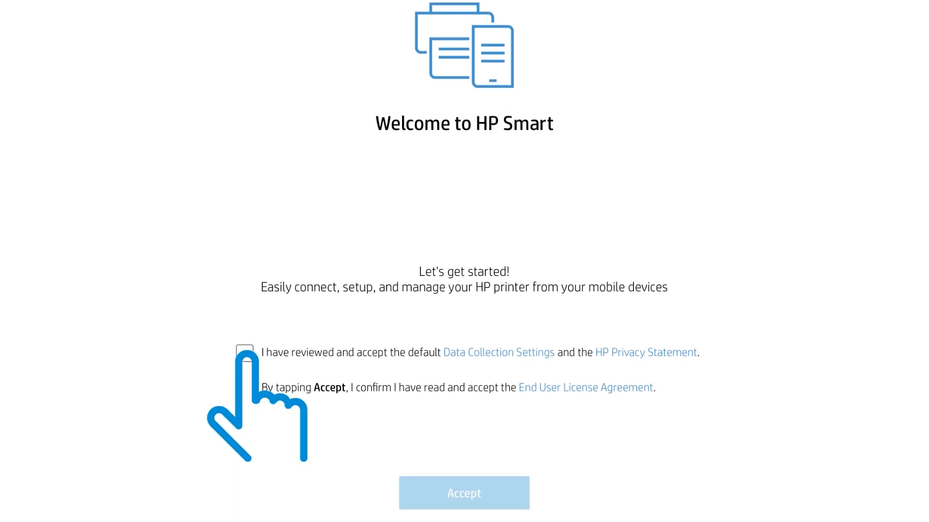
Tick the data collection/privacy checkbox and accept the terms to start HP Smart.
click(243, 352)
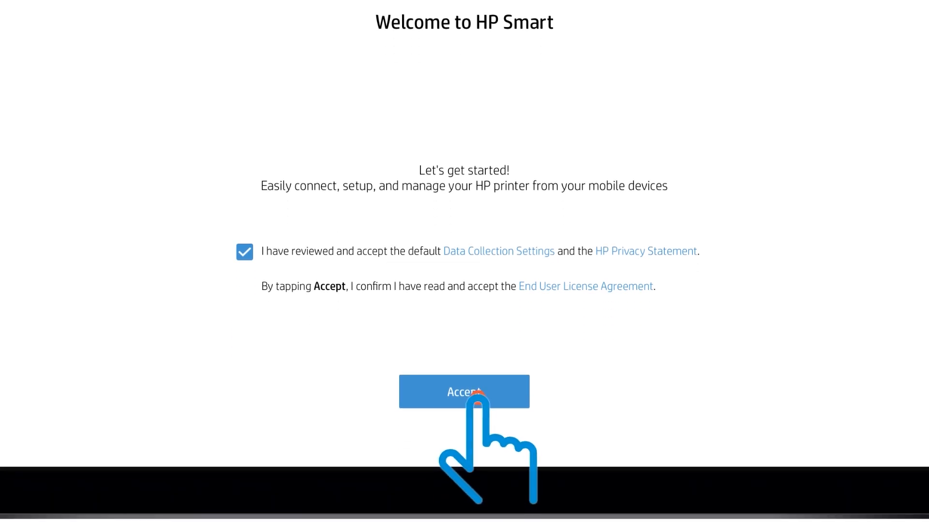
click(463, 392)
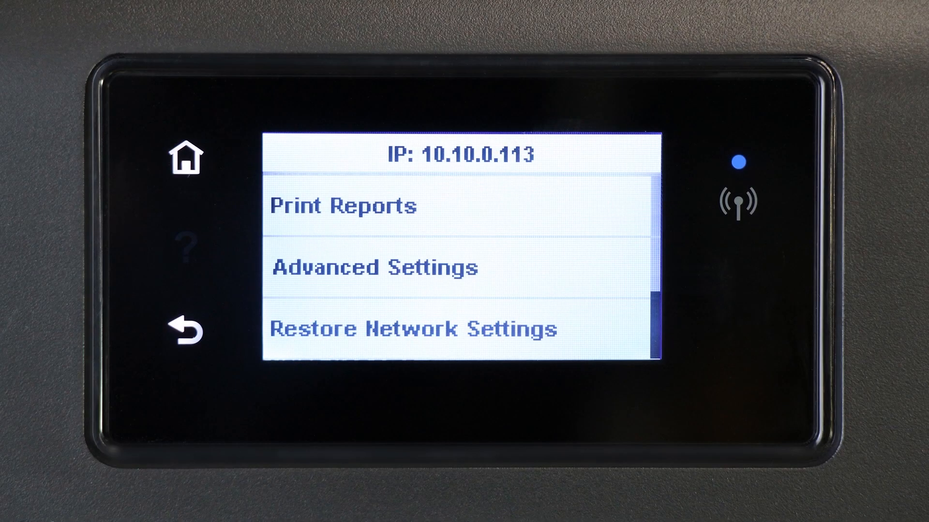
Restore the printer's network settings from its touchscreen wireless menu.
click(415, 329)
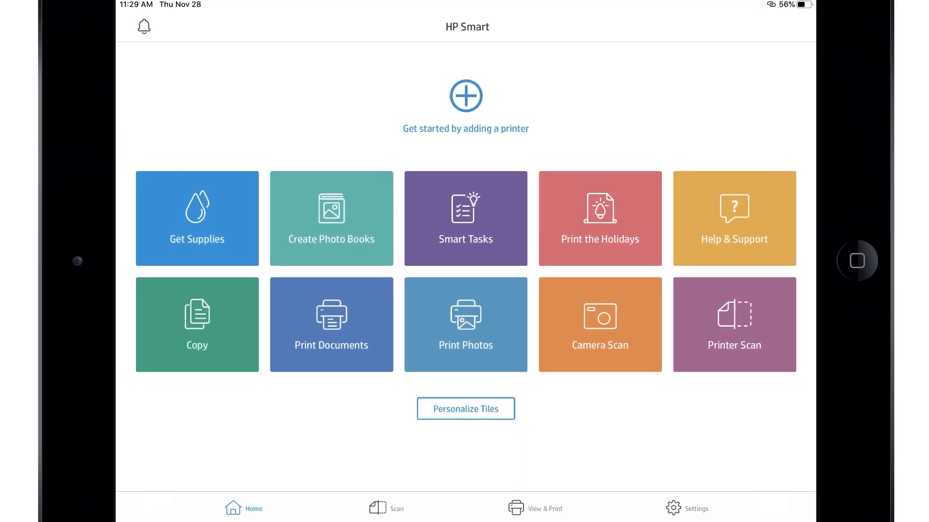
Start adding a printer and allow HP Smart to use Bluetooth.
click(466, 96)
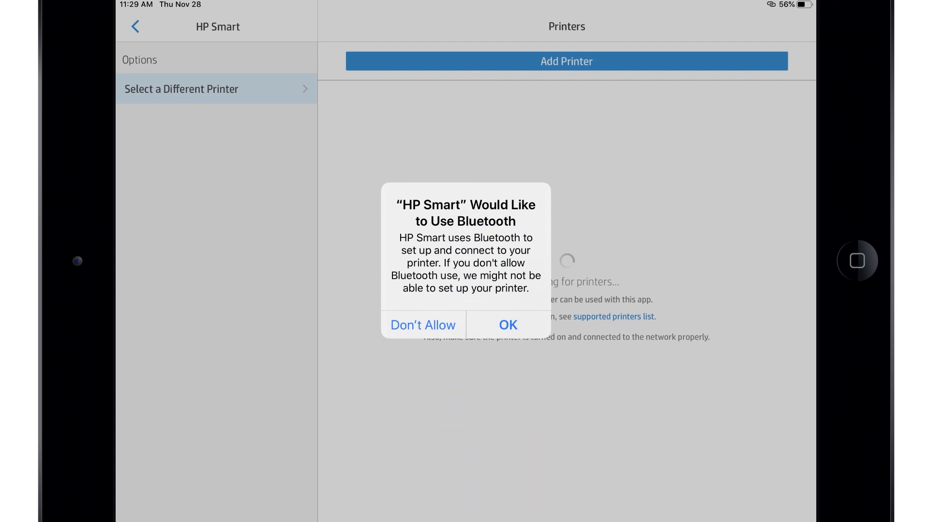
click(506, 325)
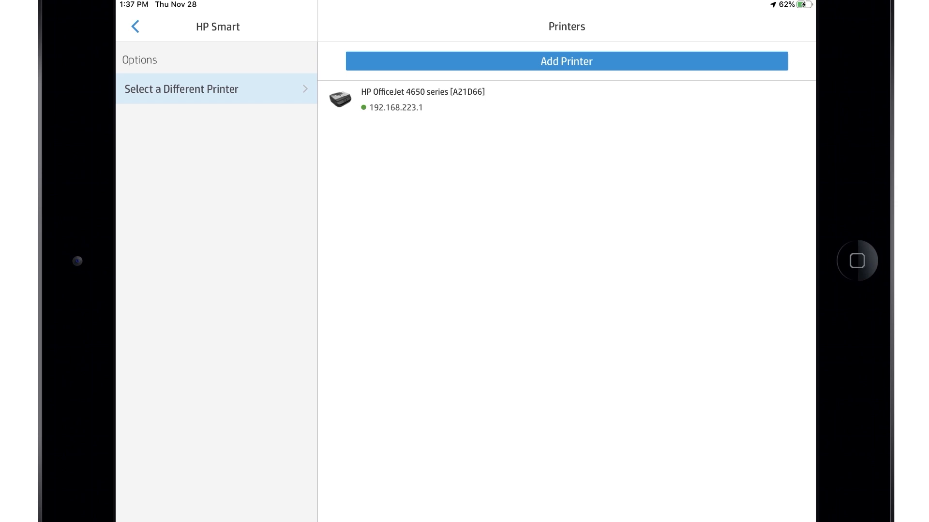
Select HP OfficeJet 4650 series [A21D66] from the printers list for setup.
click(564, 61)
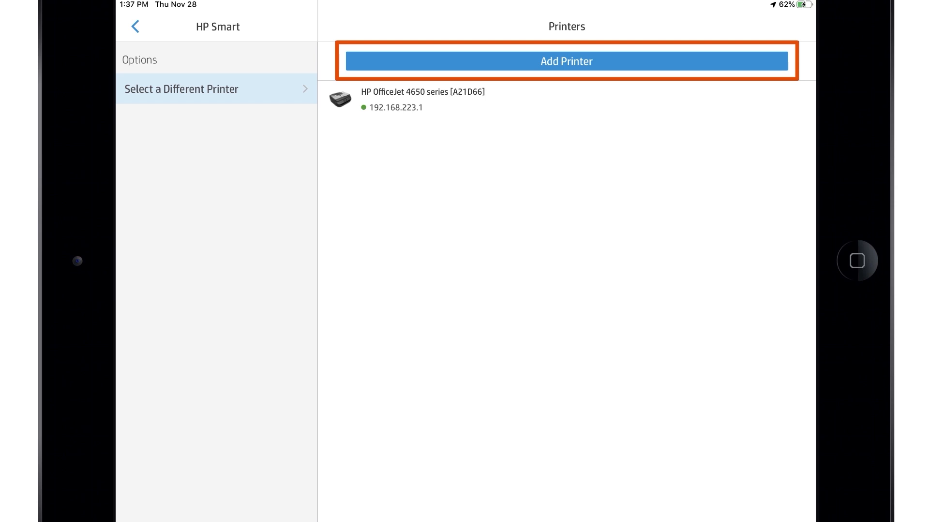
click(444, 99)
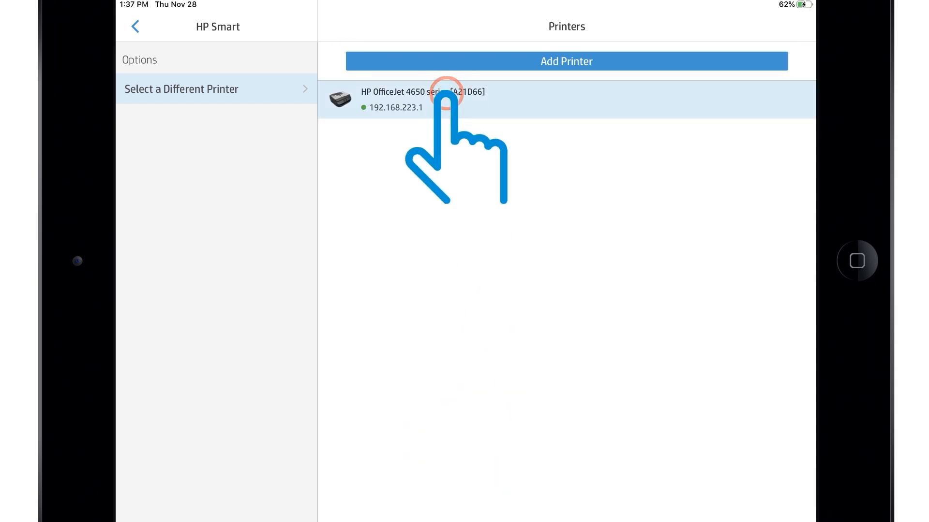
click(443, 98)
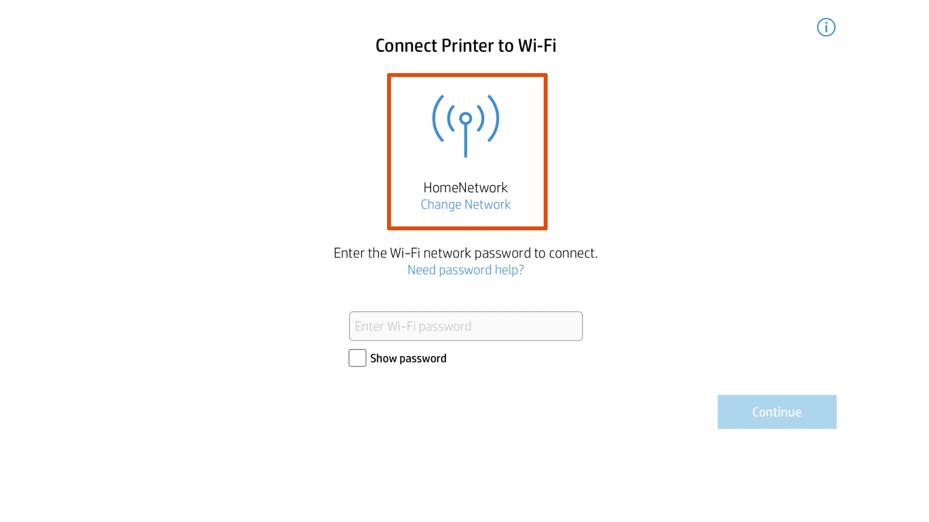
Enter the HomeNetwork Wi-Fi password and continue to connect the printer.
text(password)
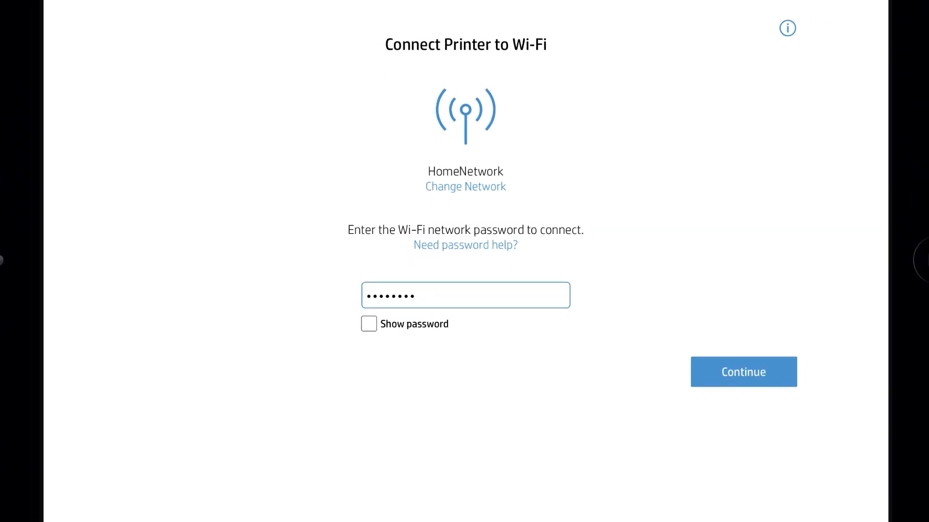
click(743, 371)
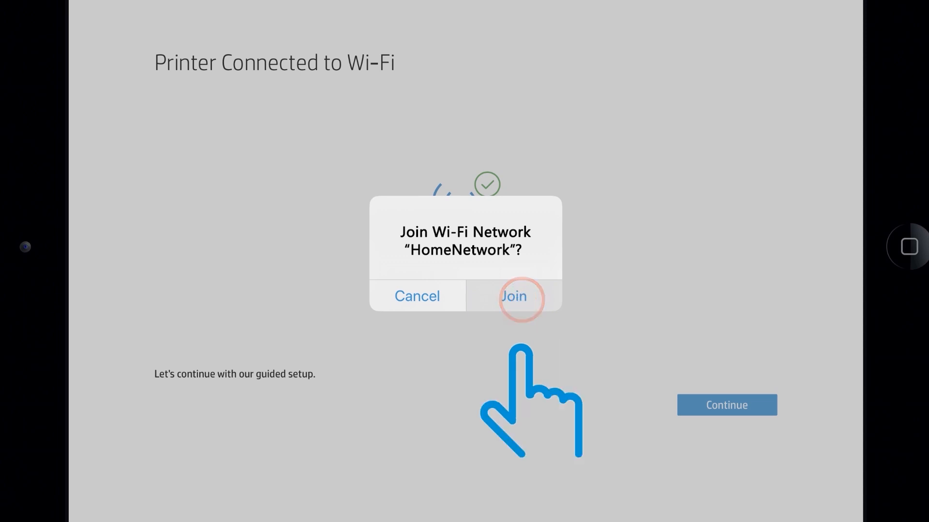
Join HomeNetwork on the iPad, continue, and finish with All Done! so the printer is added.
click(513, 296)
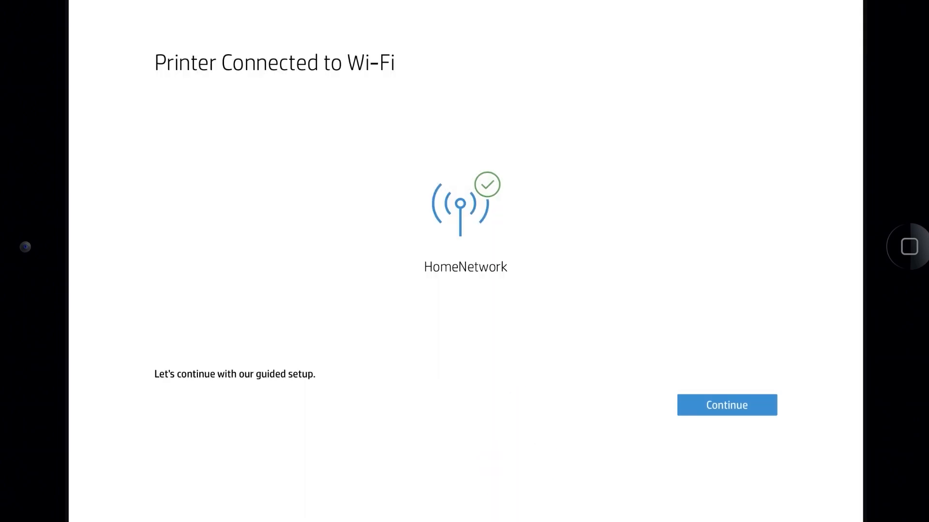
click(727, 405)
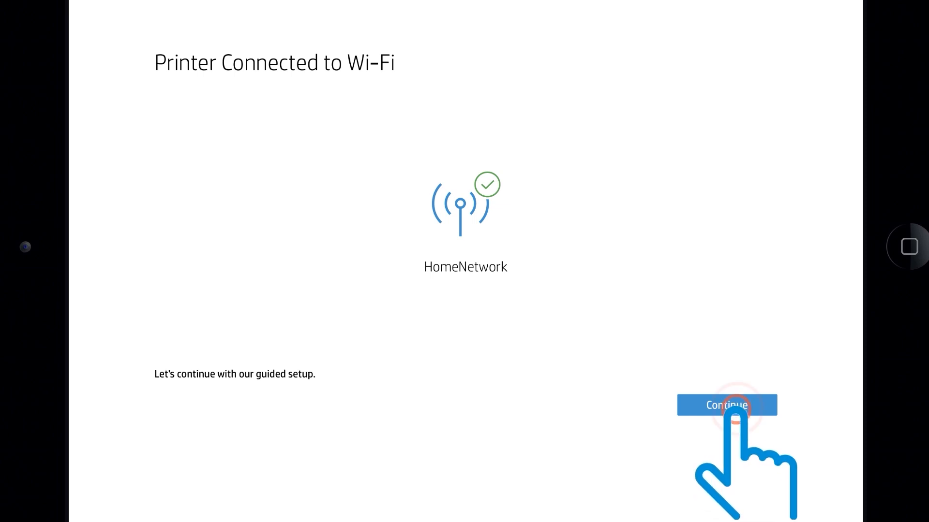
click(726, 405)
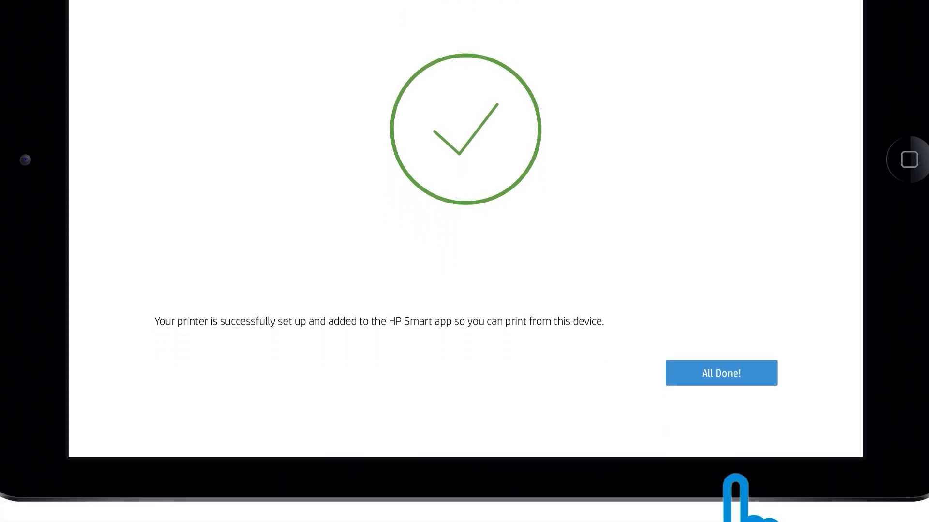
click(720, 374)
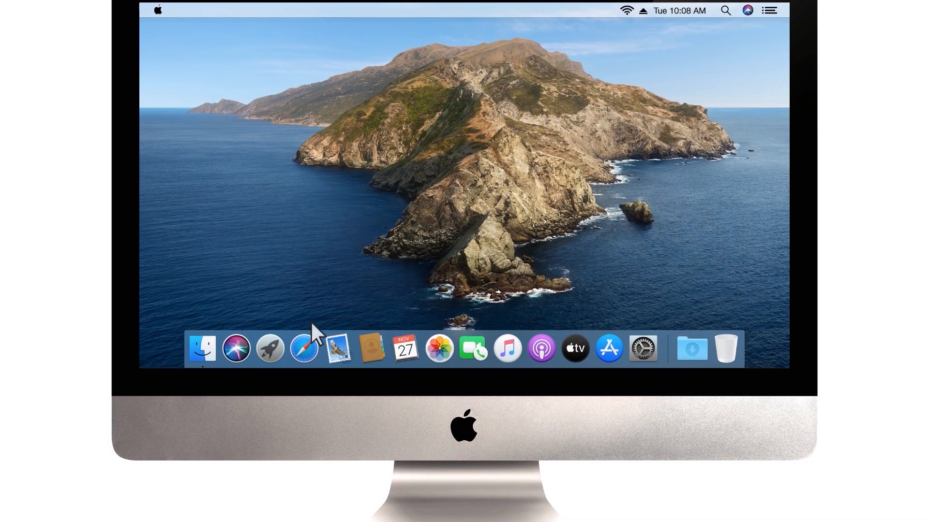
Launch Safari from the macOS Dock to show Favorites and Frequently Visited sites.
click(304, 348)
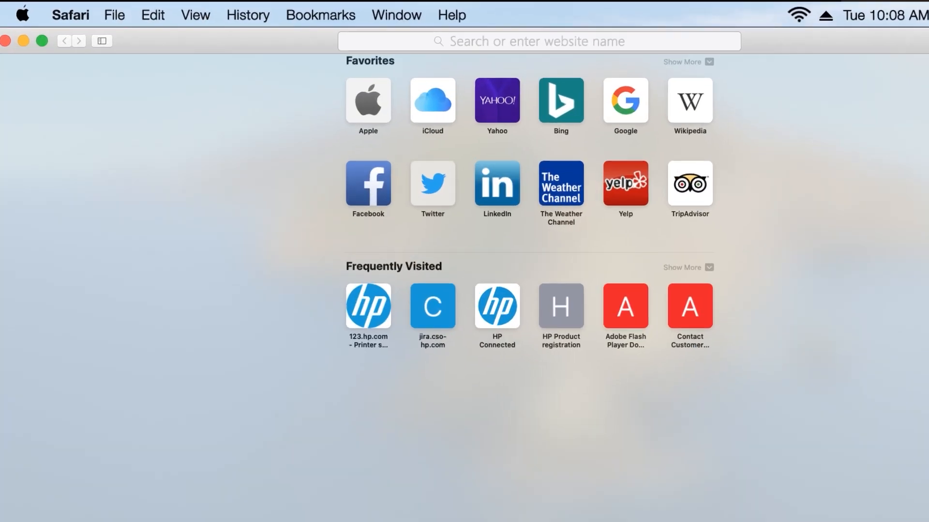